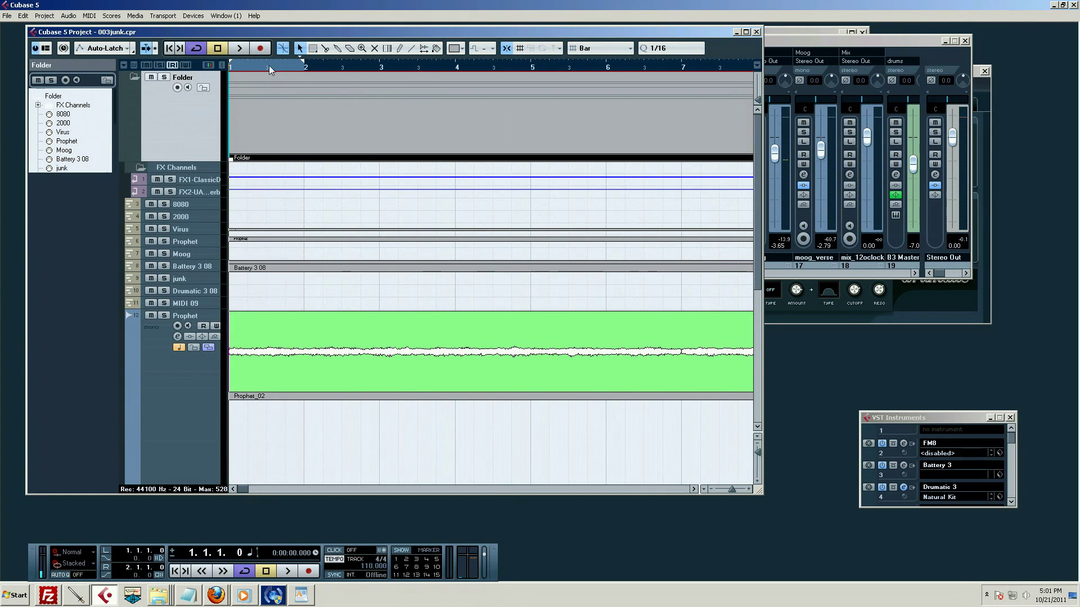
mouse_move(383, 71)
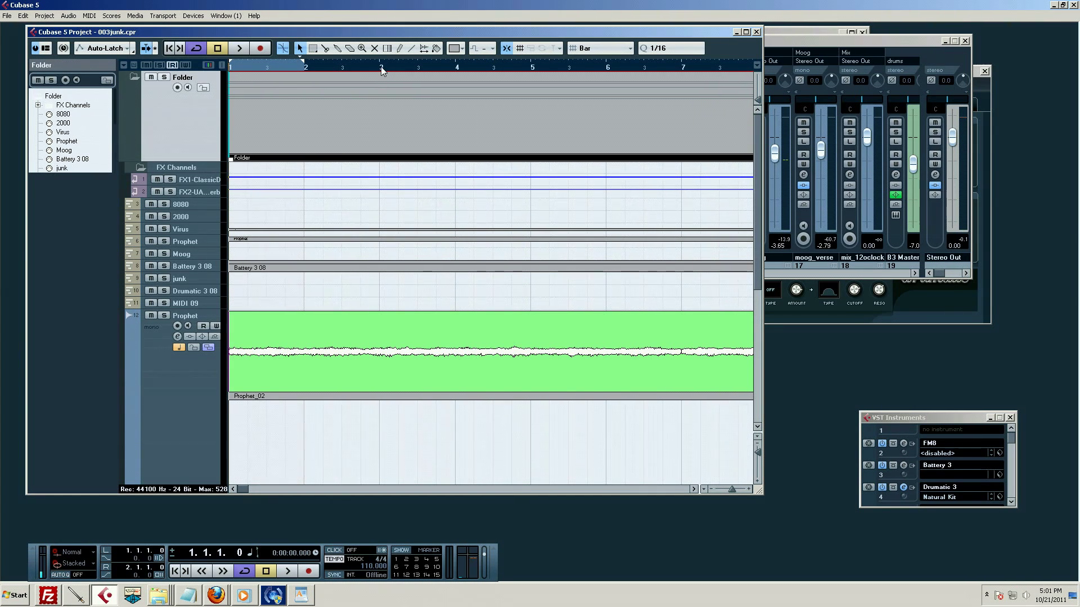
Set a one-bar locator range in the ruler, then reverse it across bars 3 to 4 to mark a skip section
left_click_drag(305, 68, 380, 69)
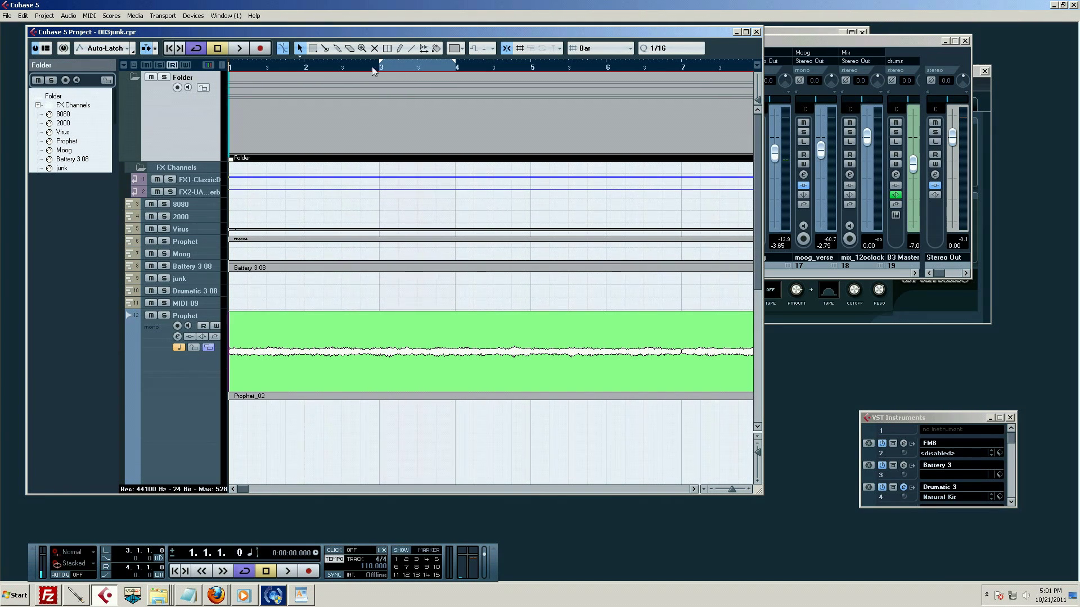
left_click_drag(305, 67, 381, 66)
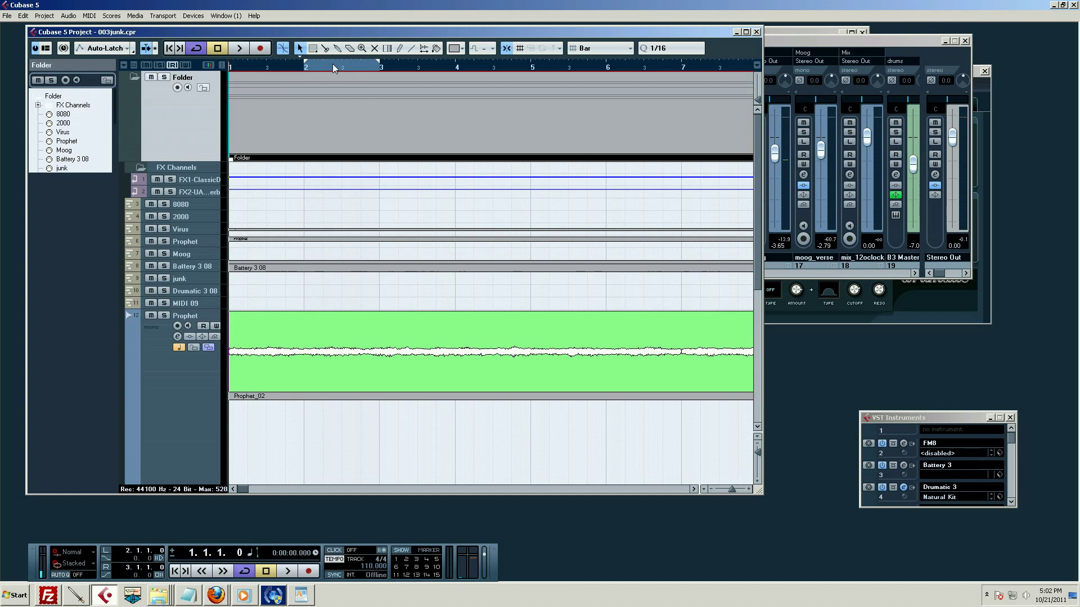
left_click_drag(381, 66, 446, 66)
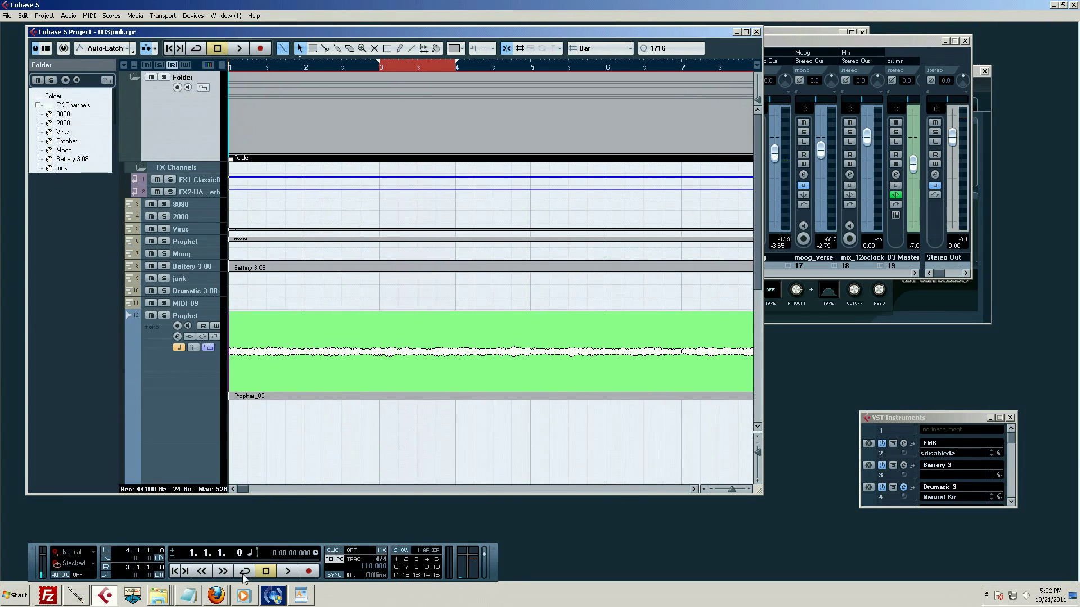
Toggle the Transport Cycle button so the reversed bars 3–4 range is skipped on playback
left_click(243, 571)
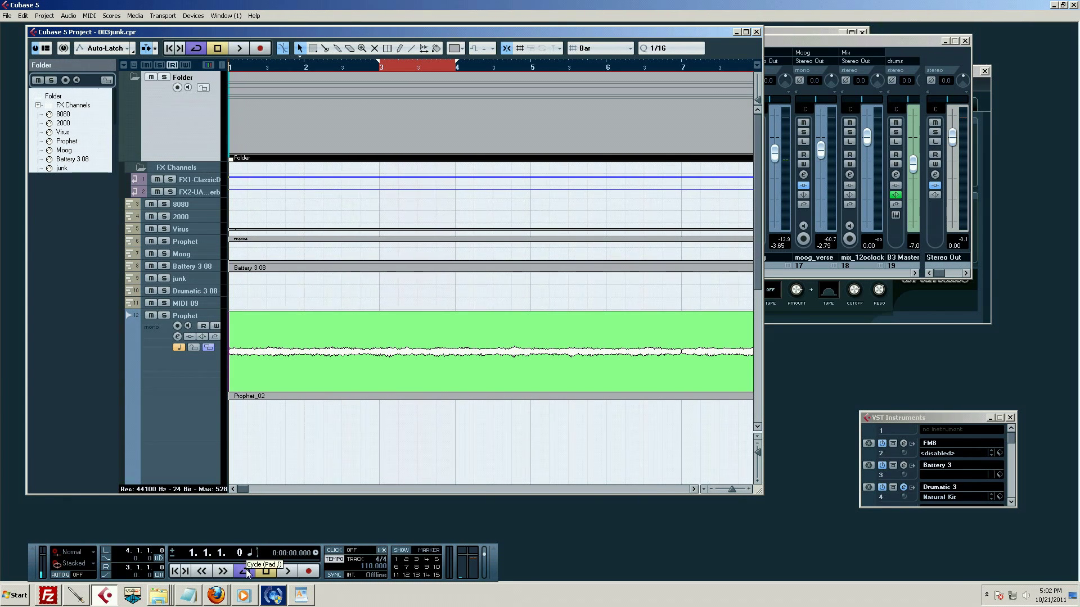
left_click(243, 571)
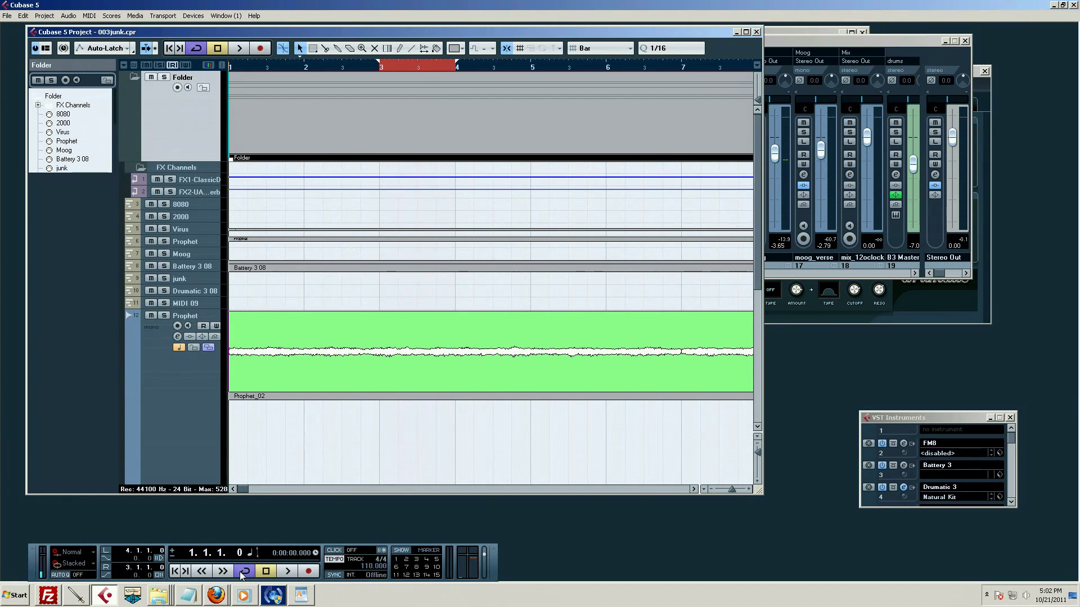
mouse_move(243, 571)
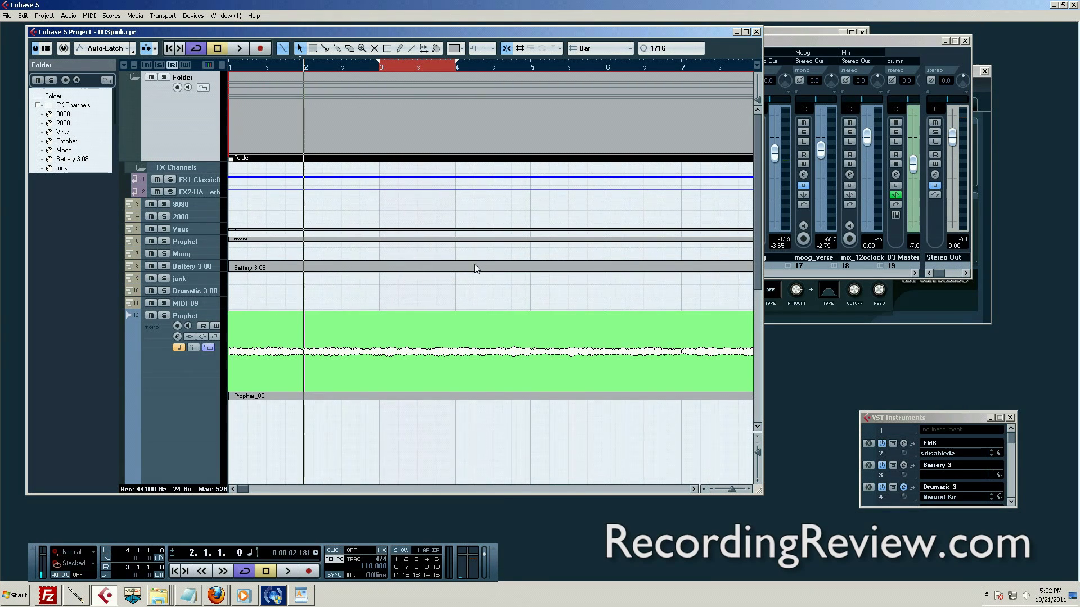
Start and stop playback to audition the jump over the skipped section
left_click(239, 47)
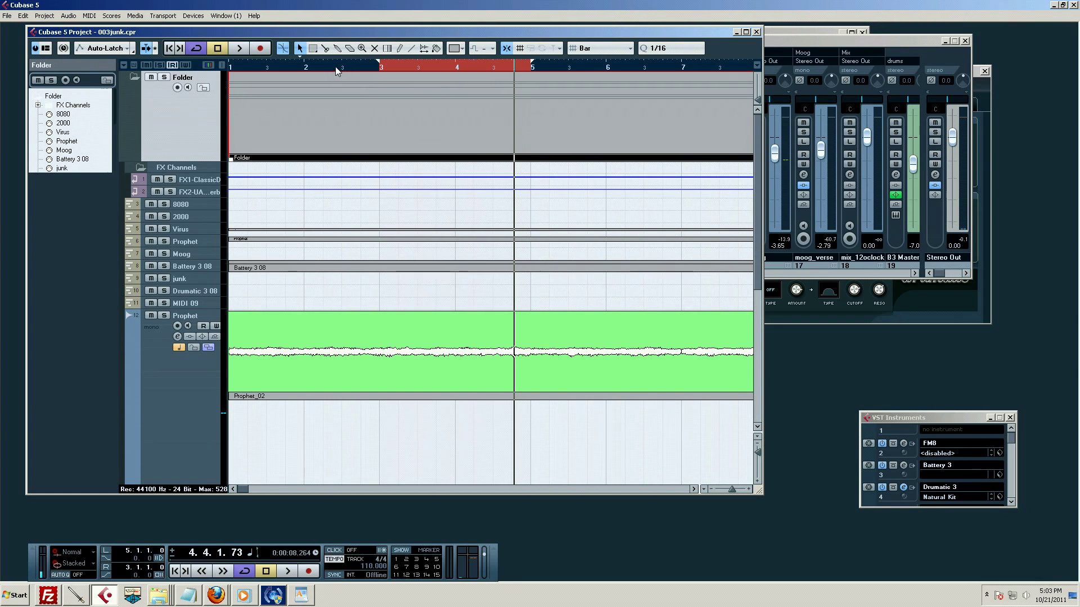
left_click(238, 47)
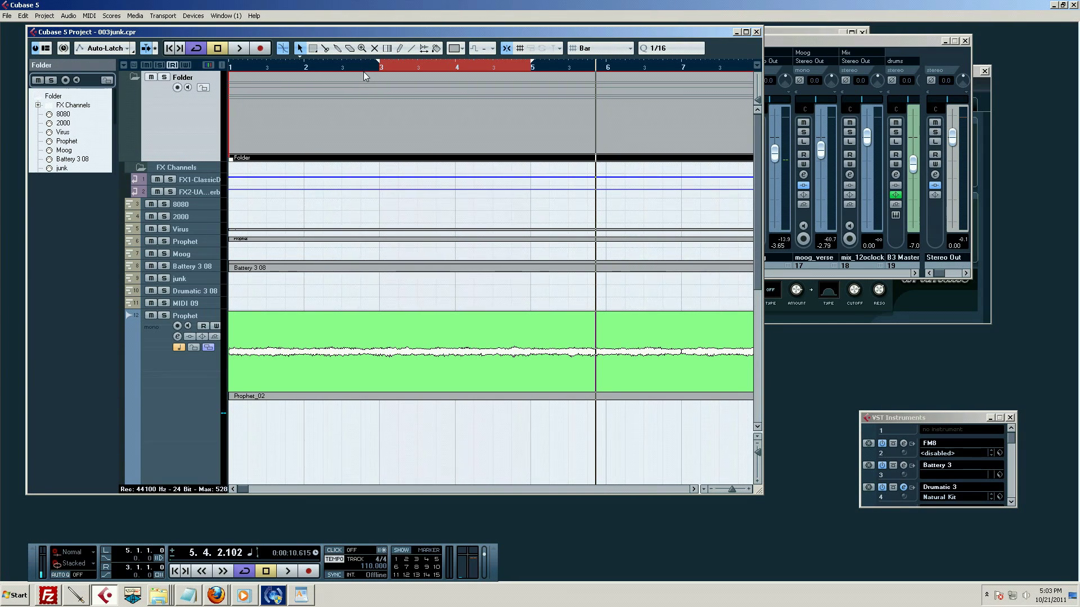
mouse_move(493, 87)
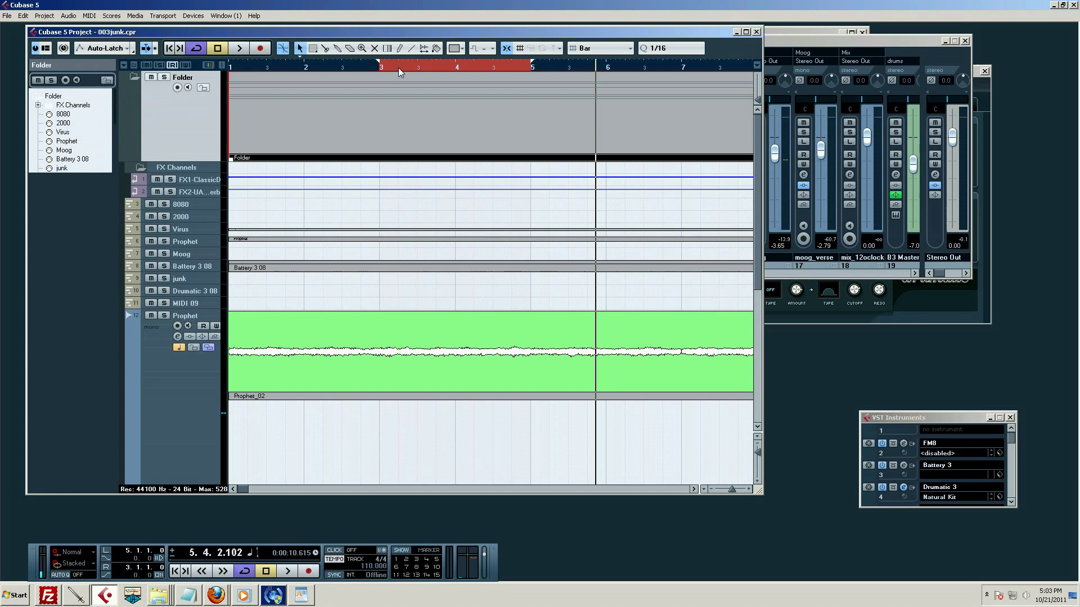
mouse_move(454, 66)
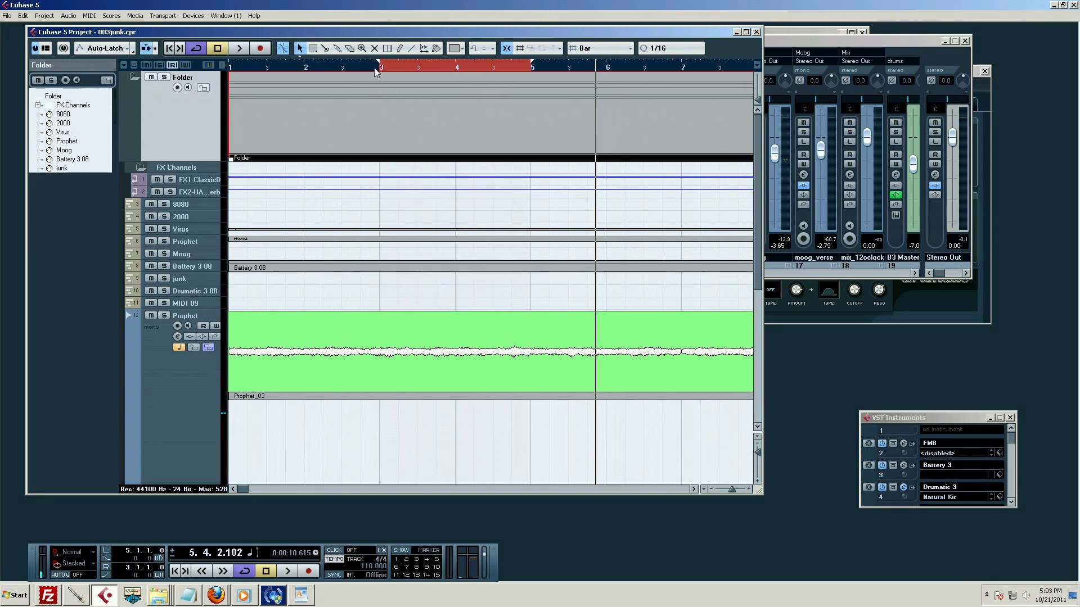
mouse_move(434, 48)
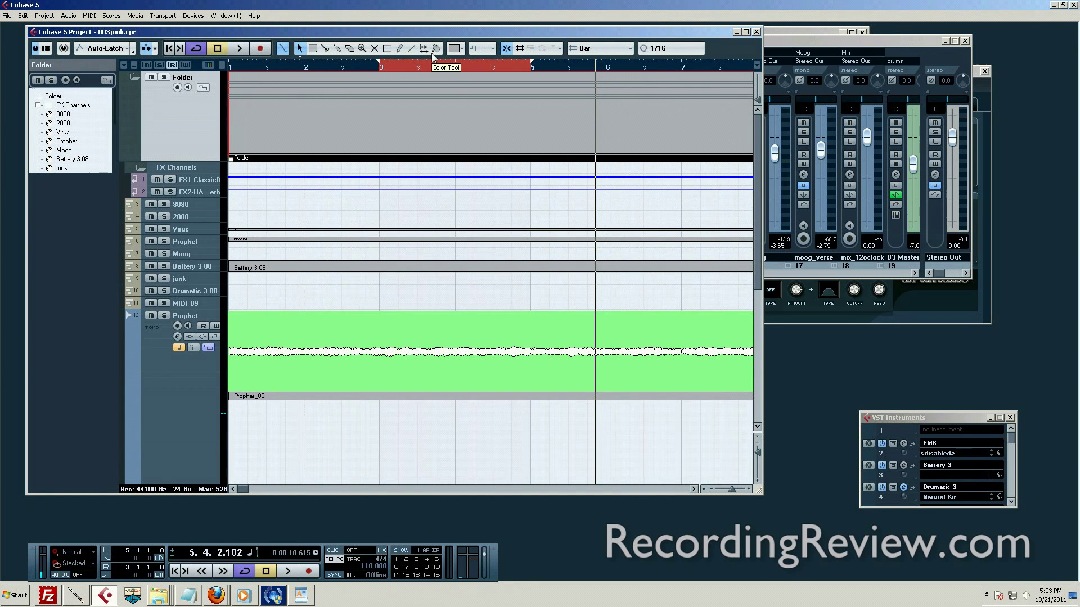
mouse_move(448, 72)
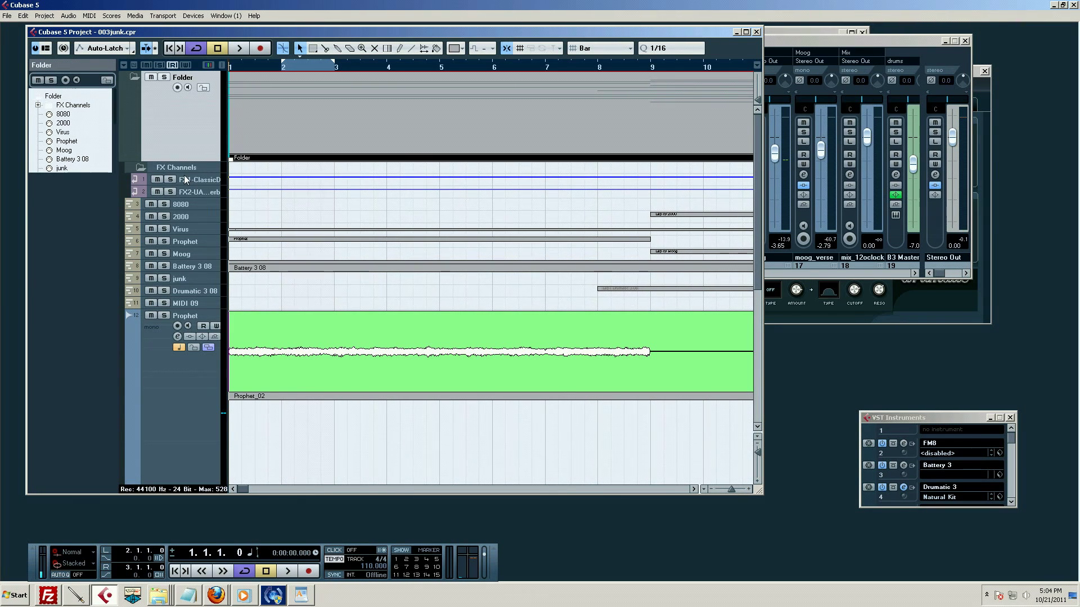
mouse_move(347, 158)
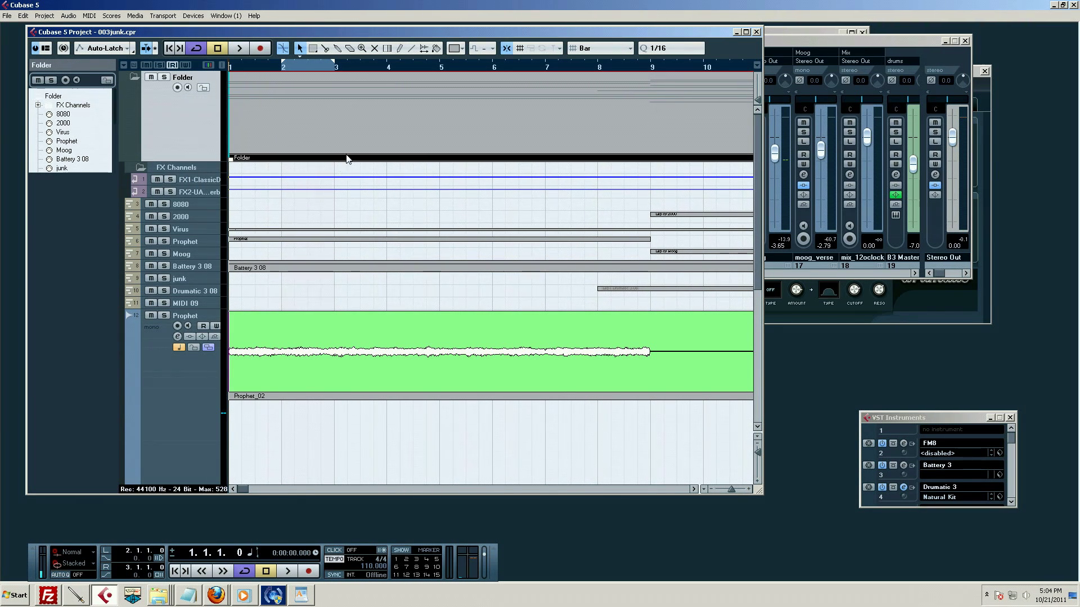
Jump the playhead to the left locator at bar 2 and start playback through the loop
left_click(282, 66)
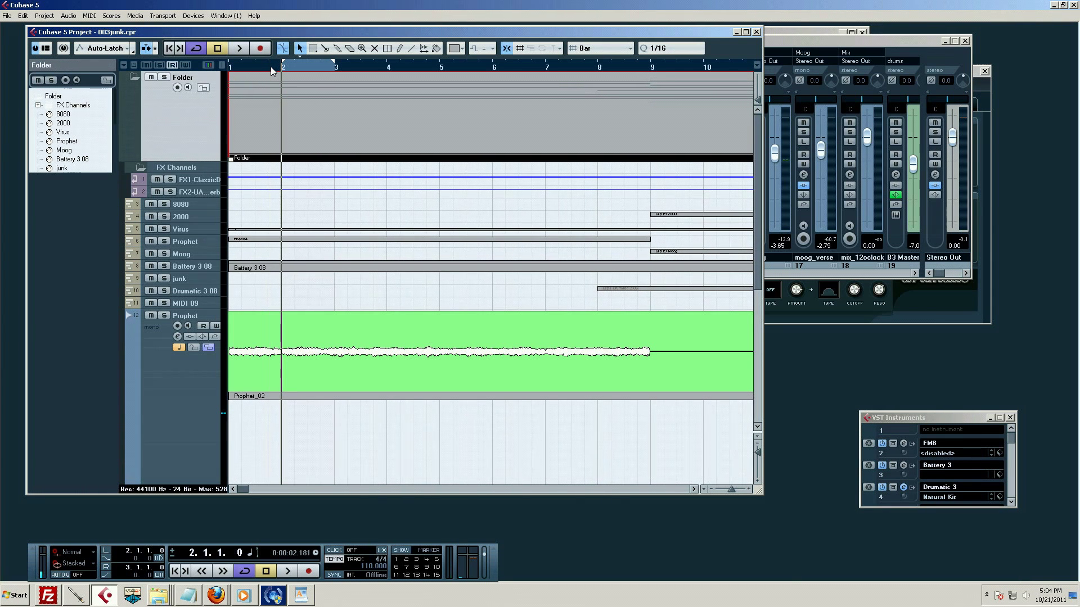
left_click(238, 47)
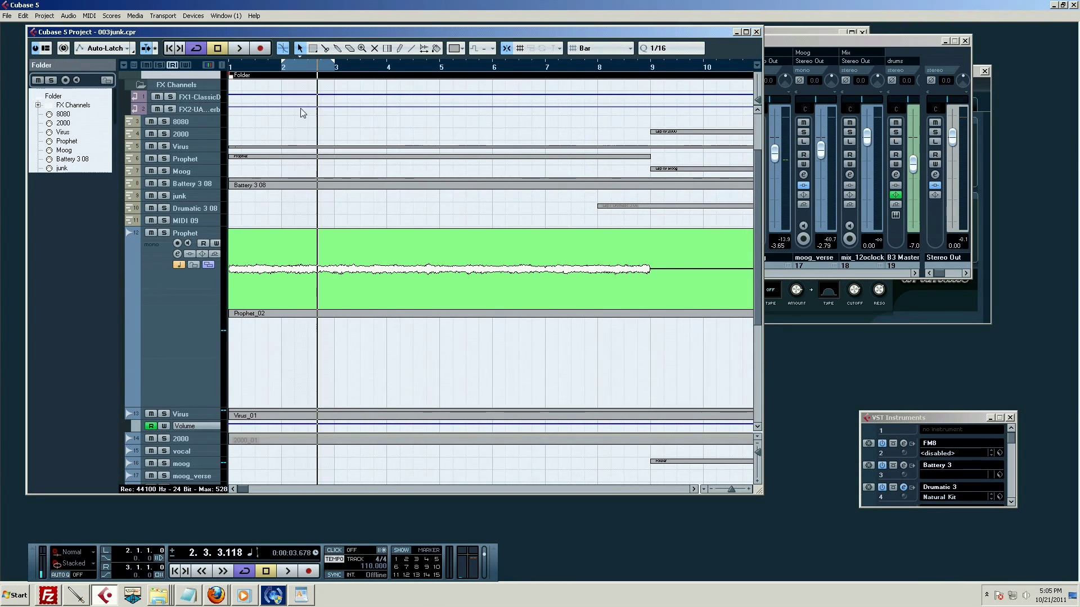
mouse_move(308, 345)
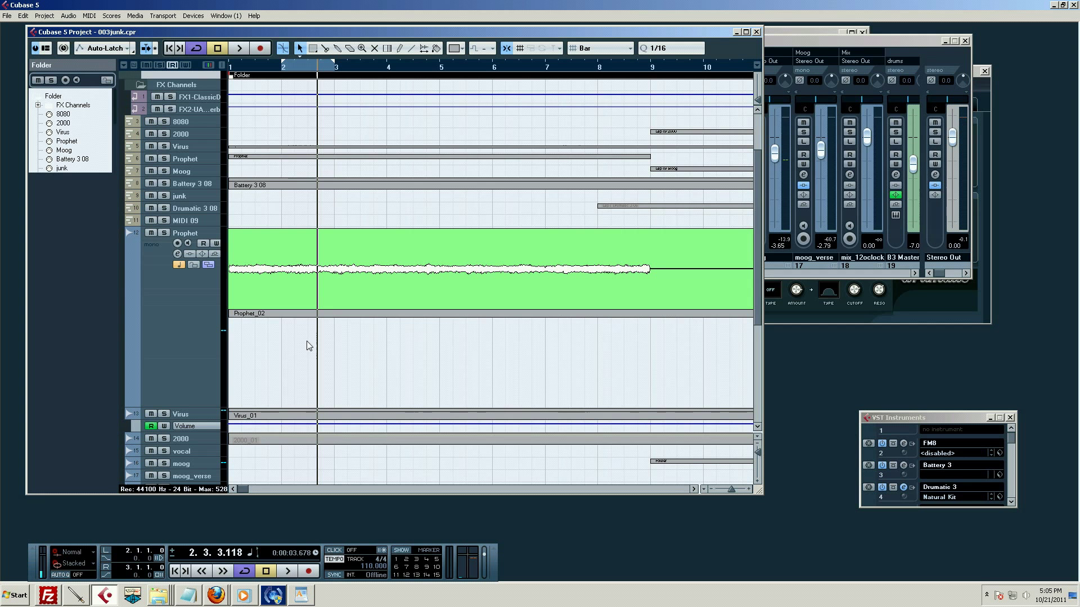
mouse_move(227, 134)
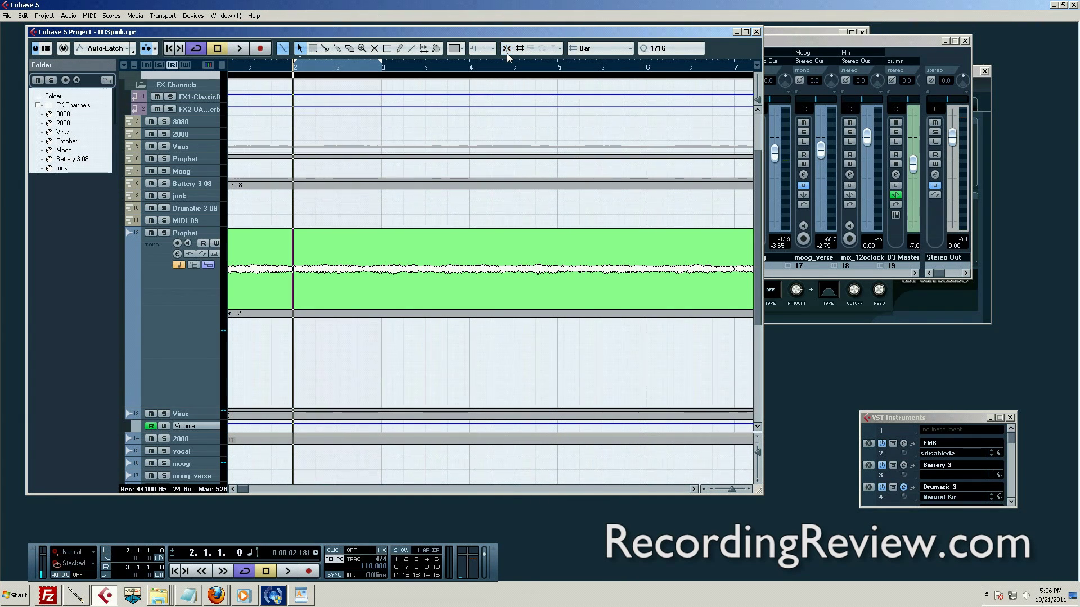
mouse_move(691, 62)
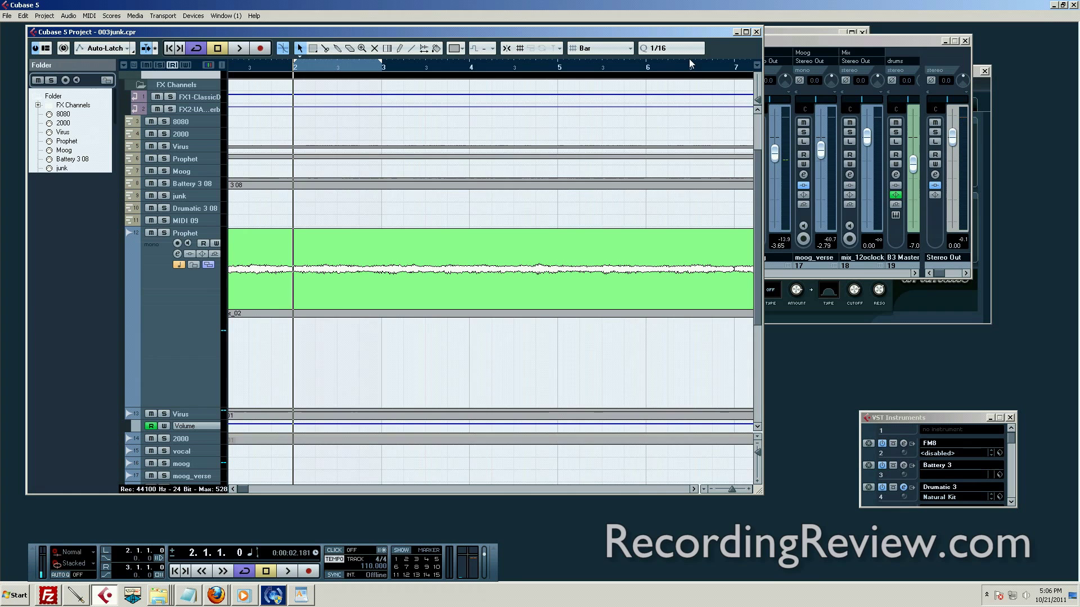